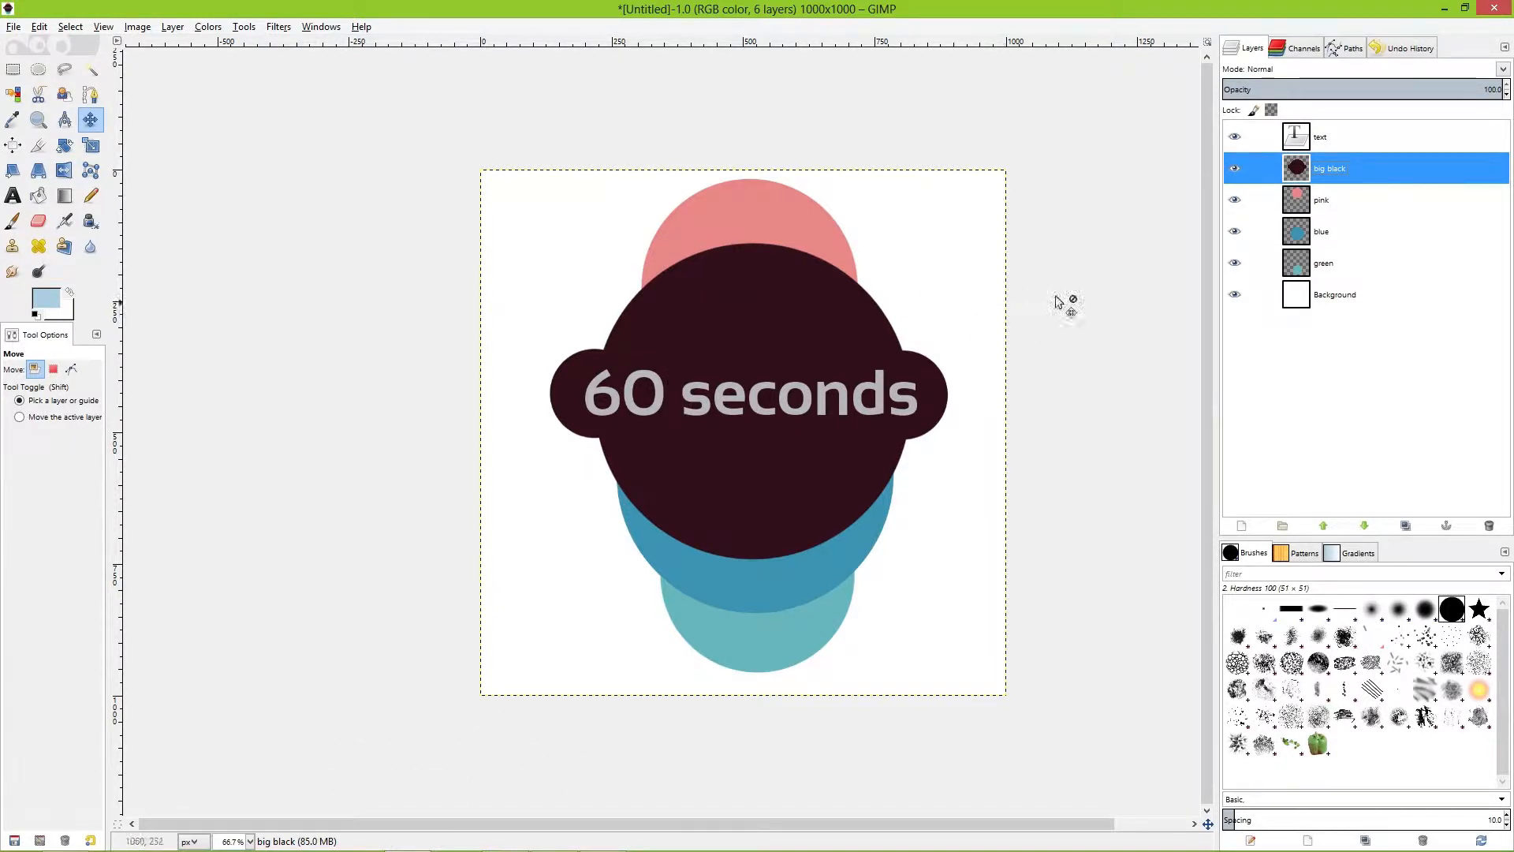
mouse_move(1246, 58)
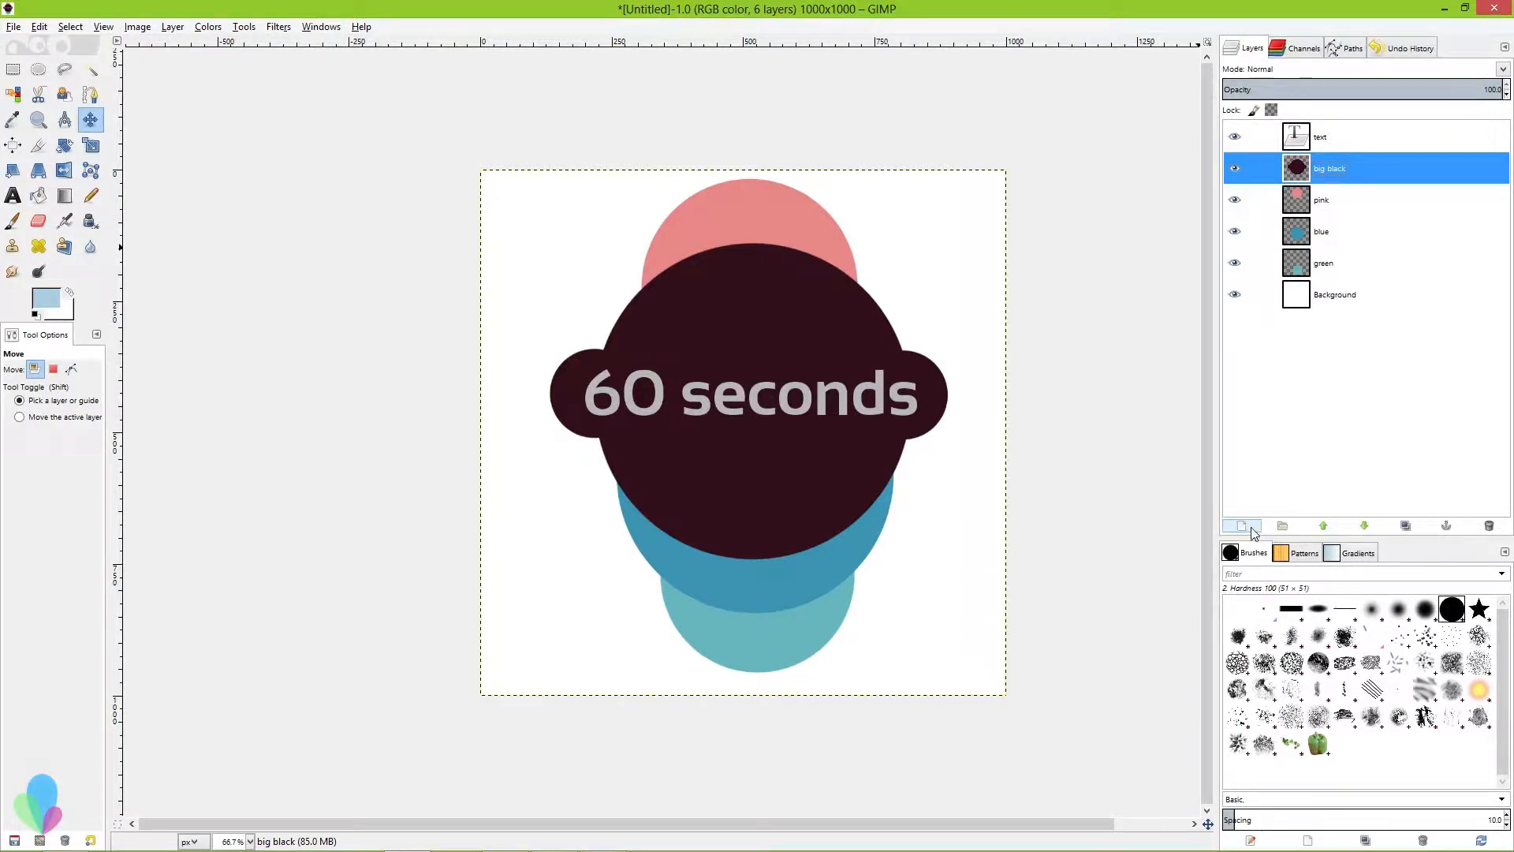
mouse_move(1238, 527)
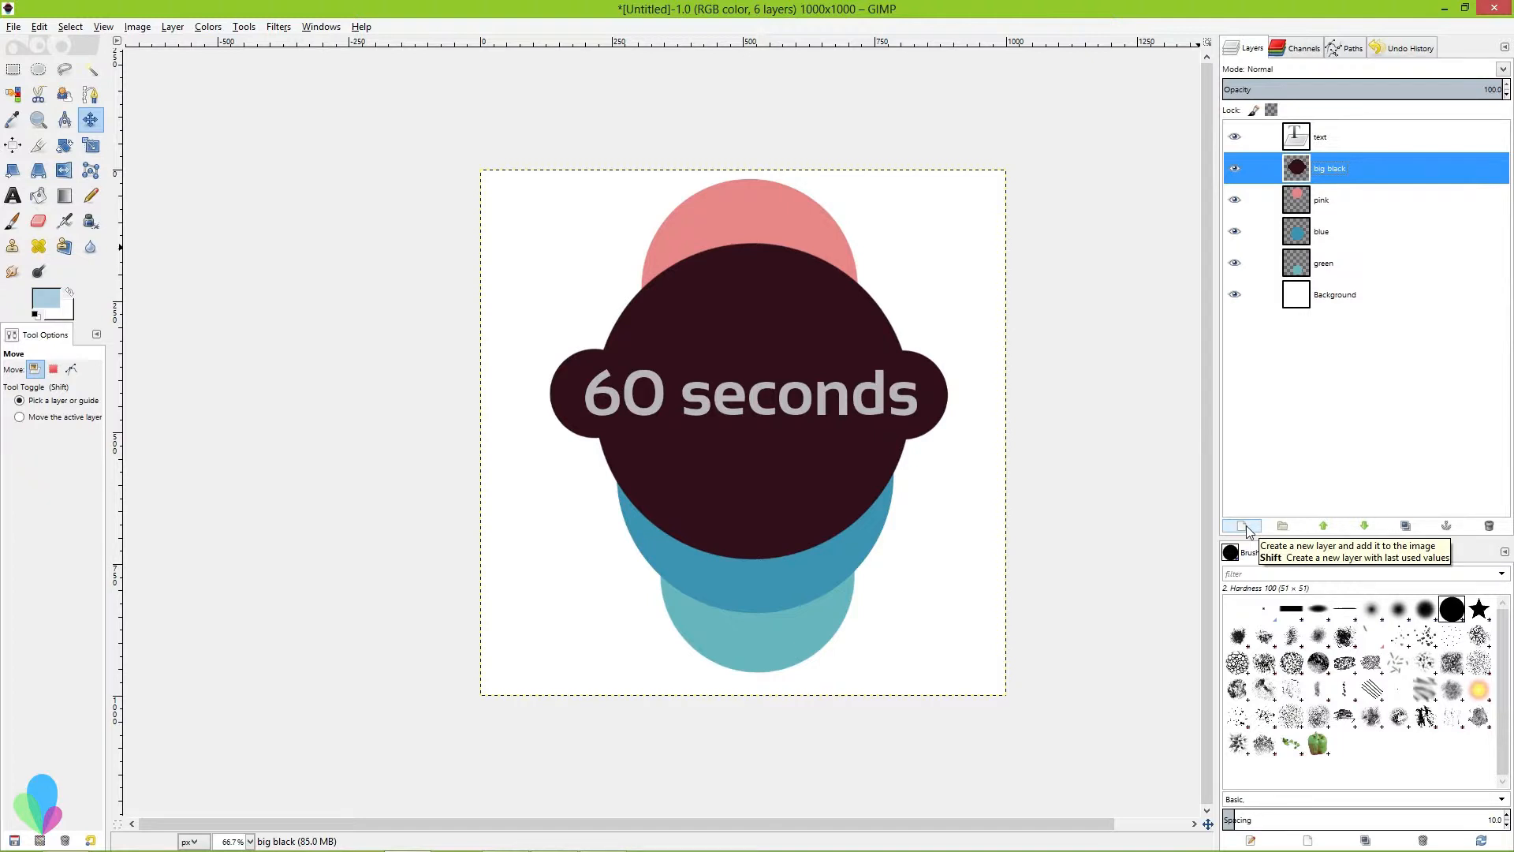
- Switch the active layer between the dark and pink circles in the Layers dock
left_click(1240, 525)
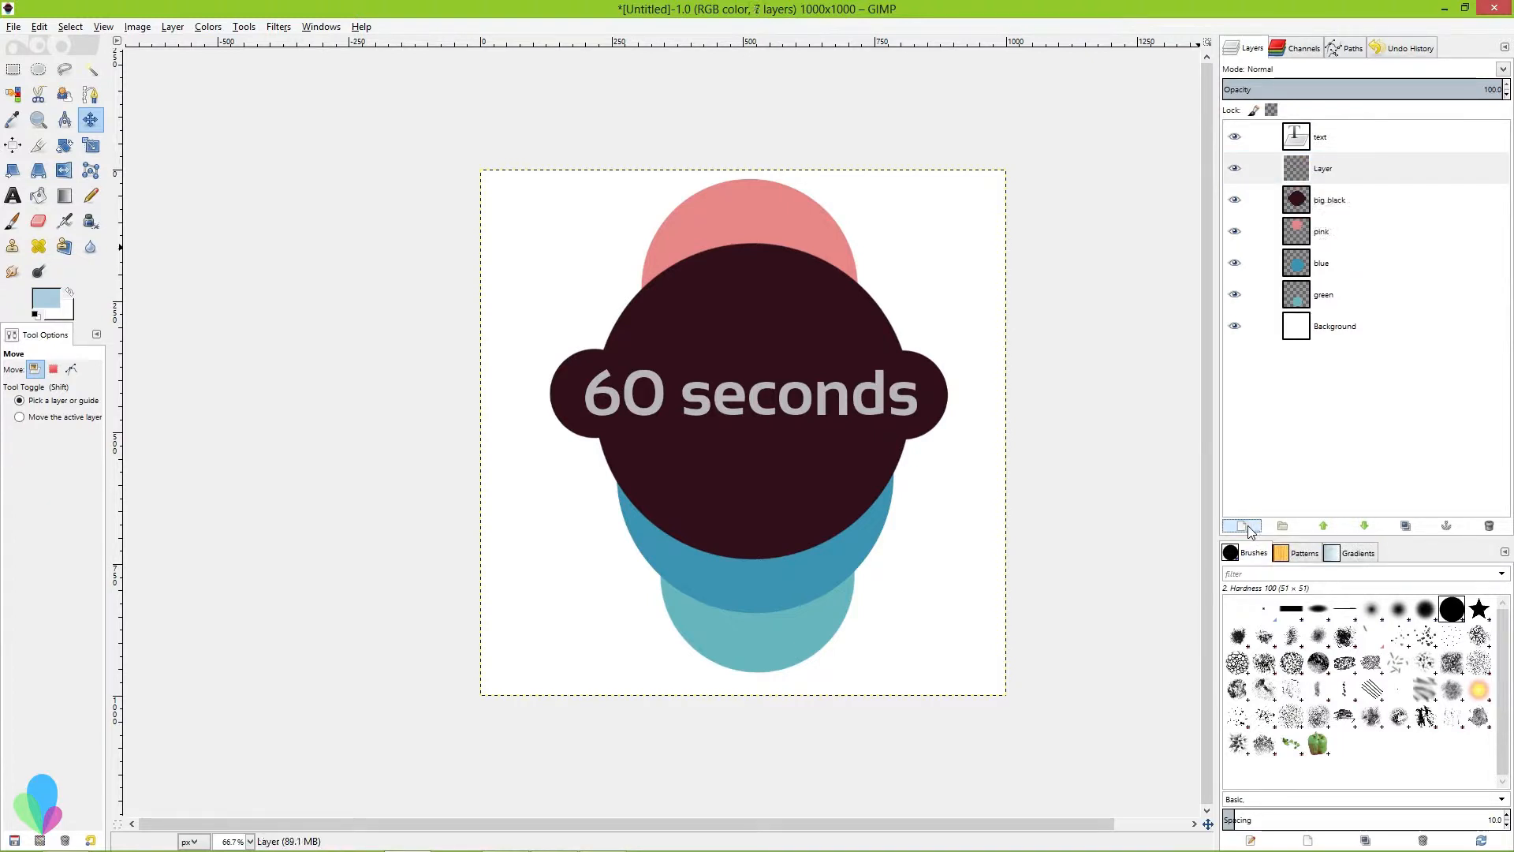
left_click(1241, 527)
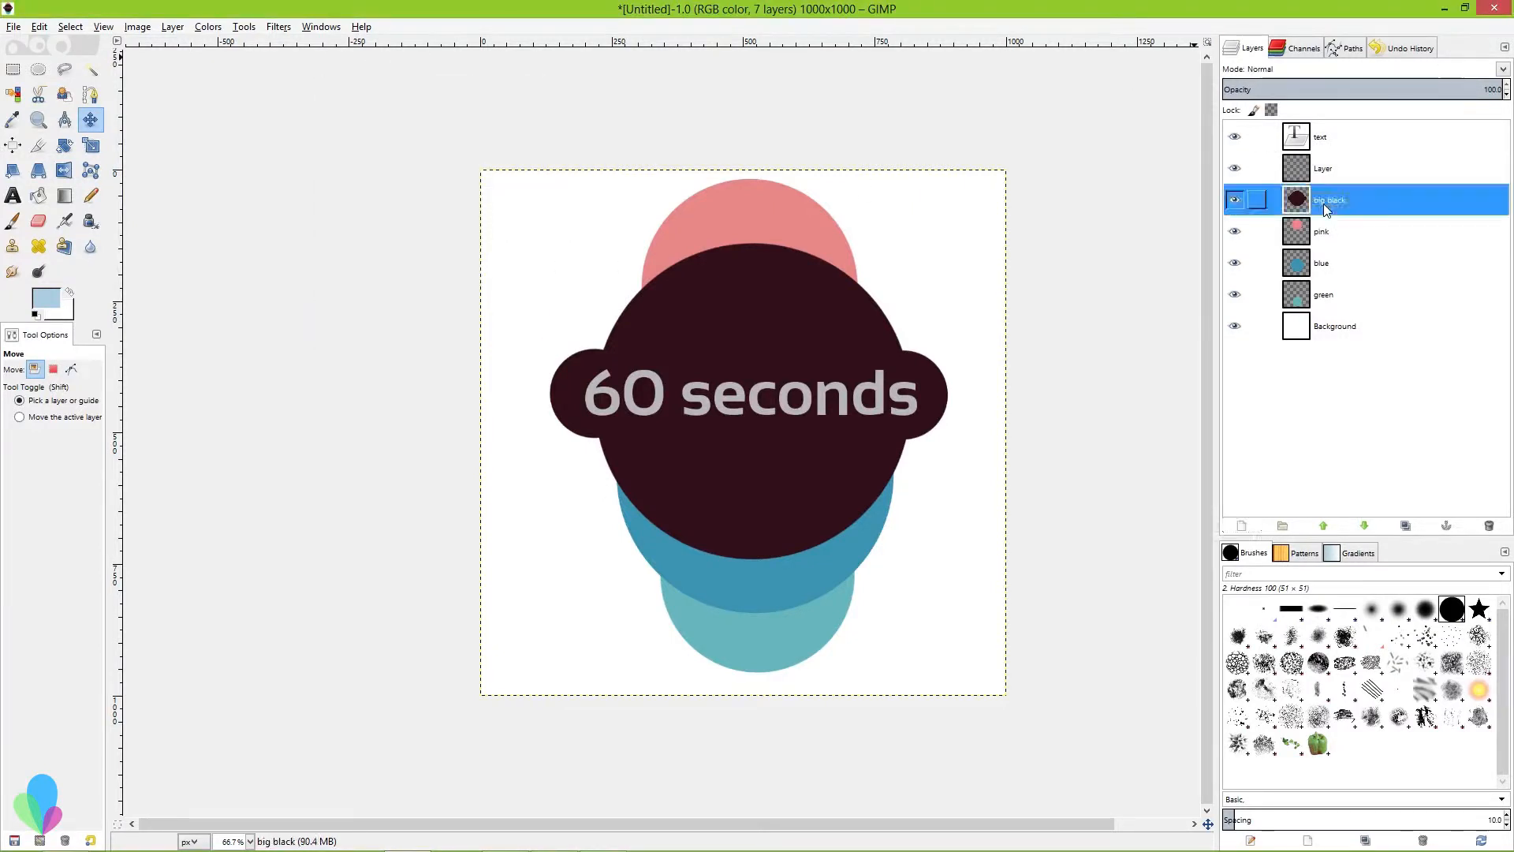
left_click(1323, 168)
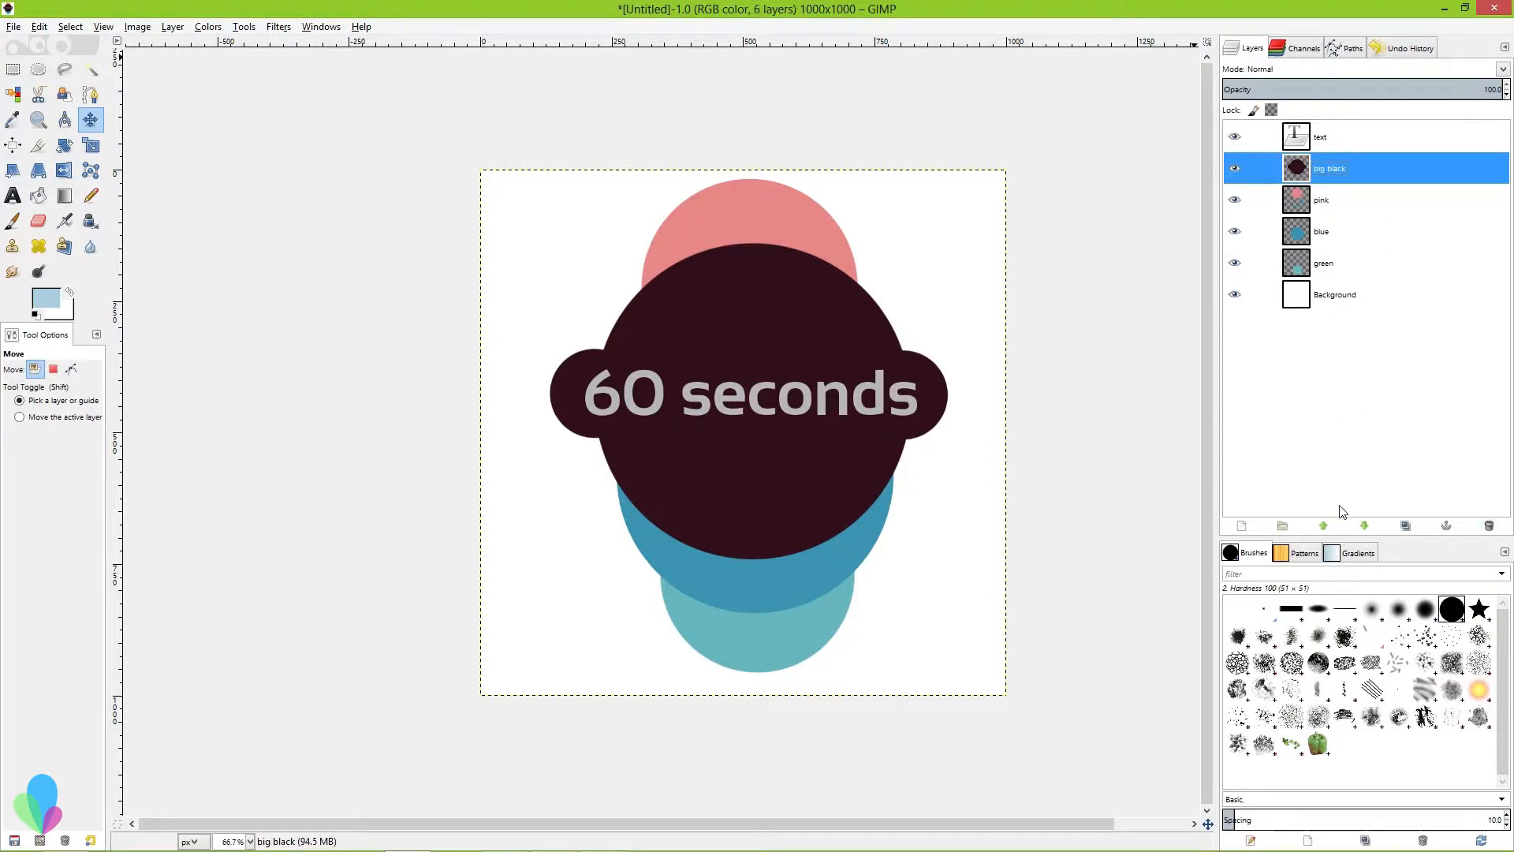
mouse_move(1307, 300)
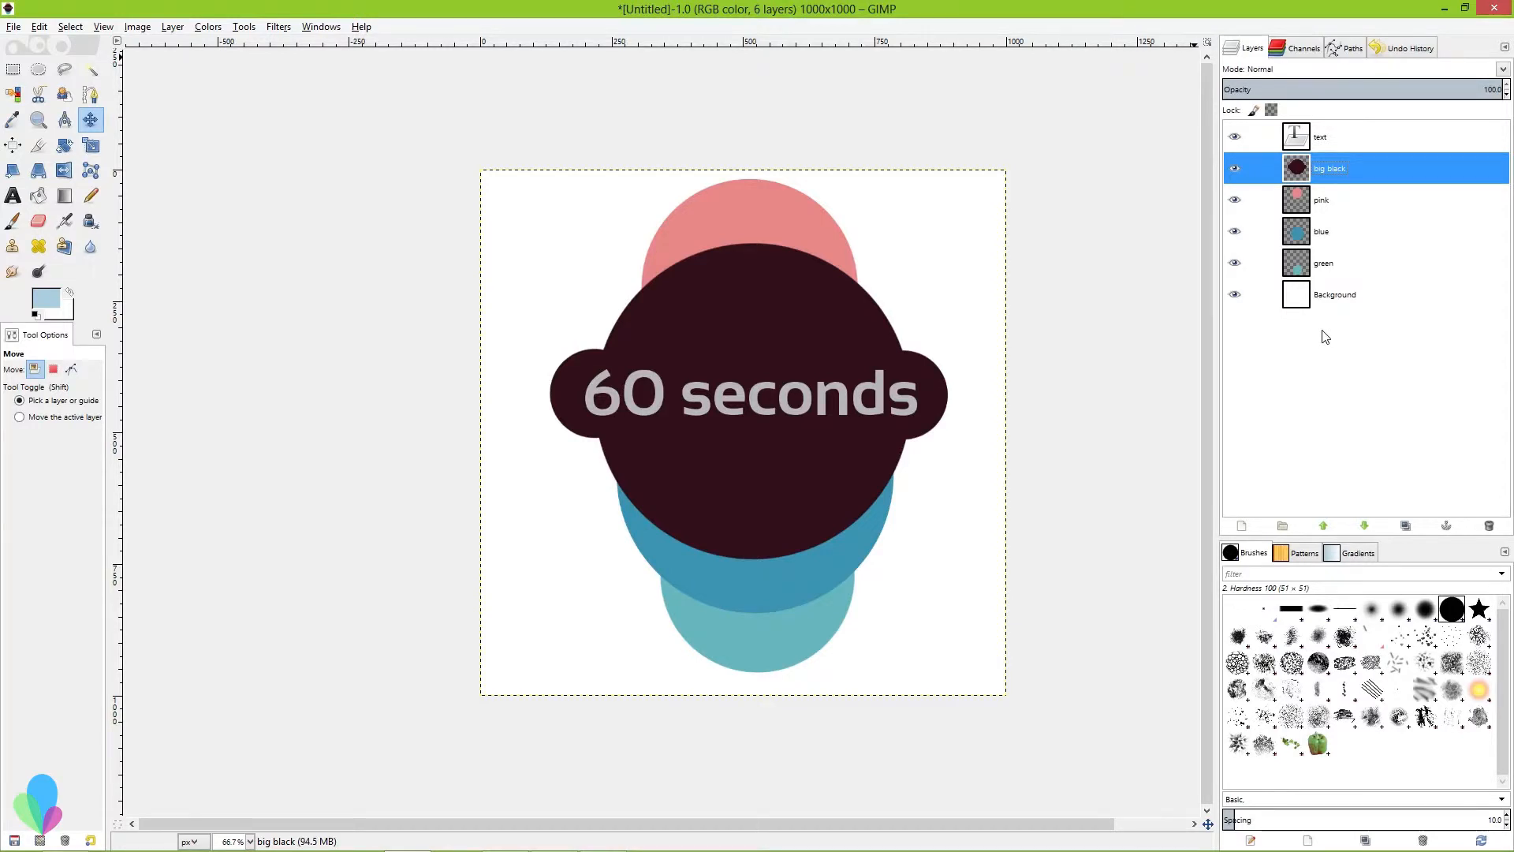
left_click(1322, 200)
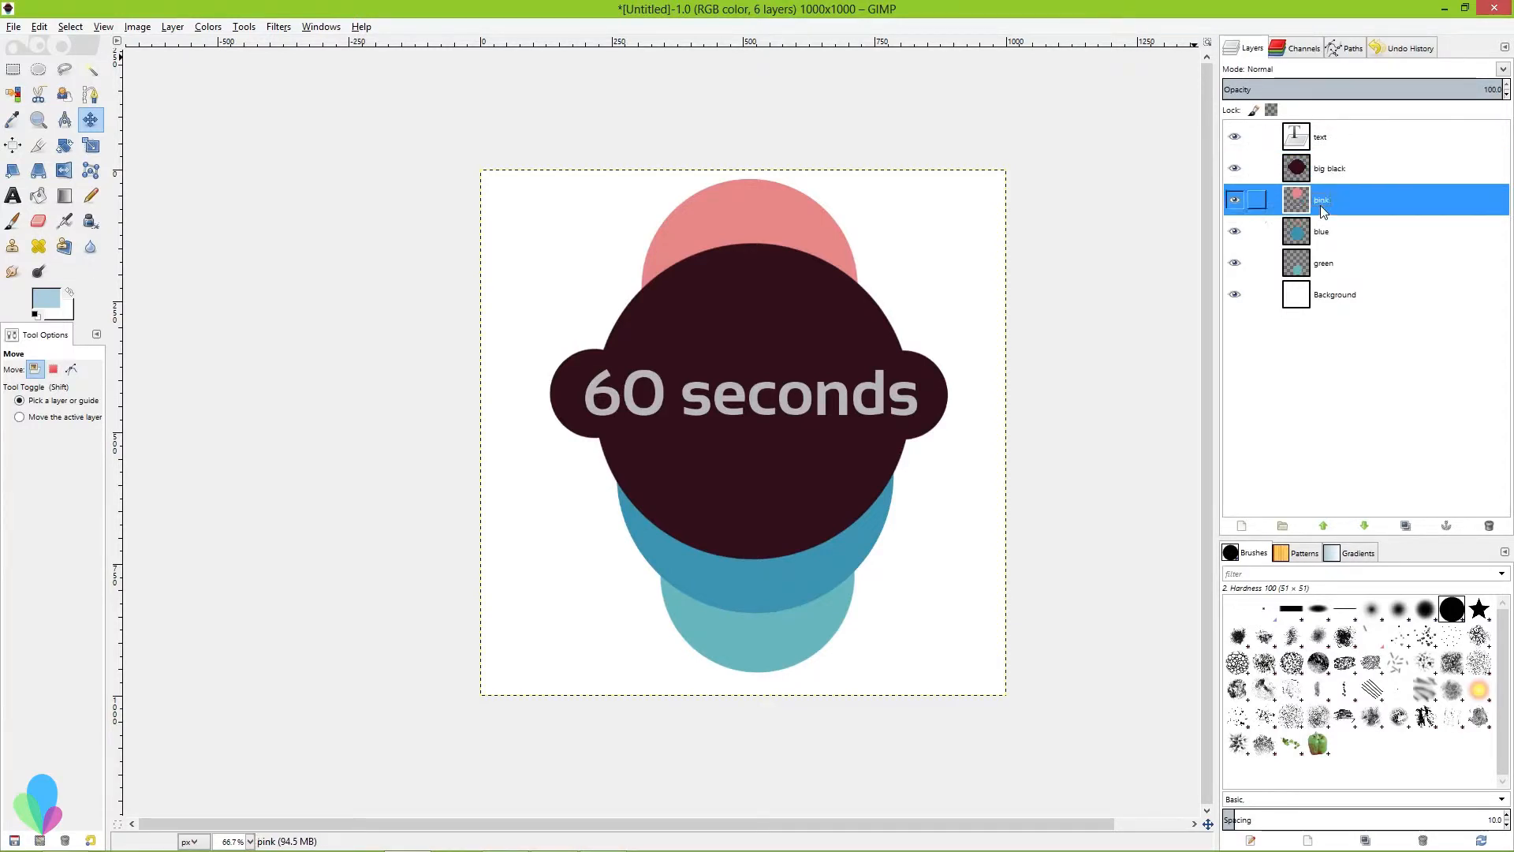
left_click(1333, 169)
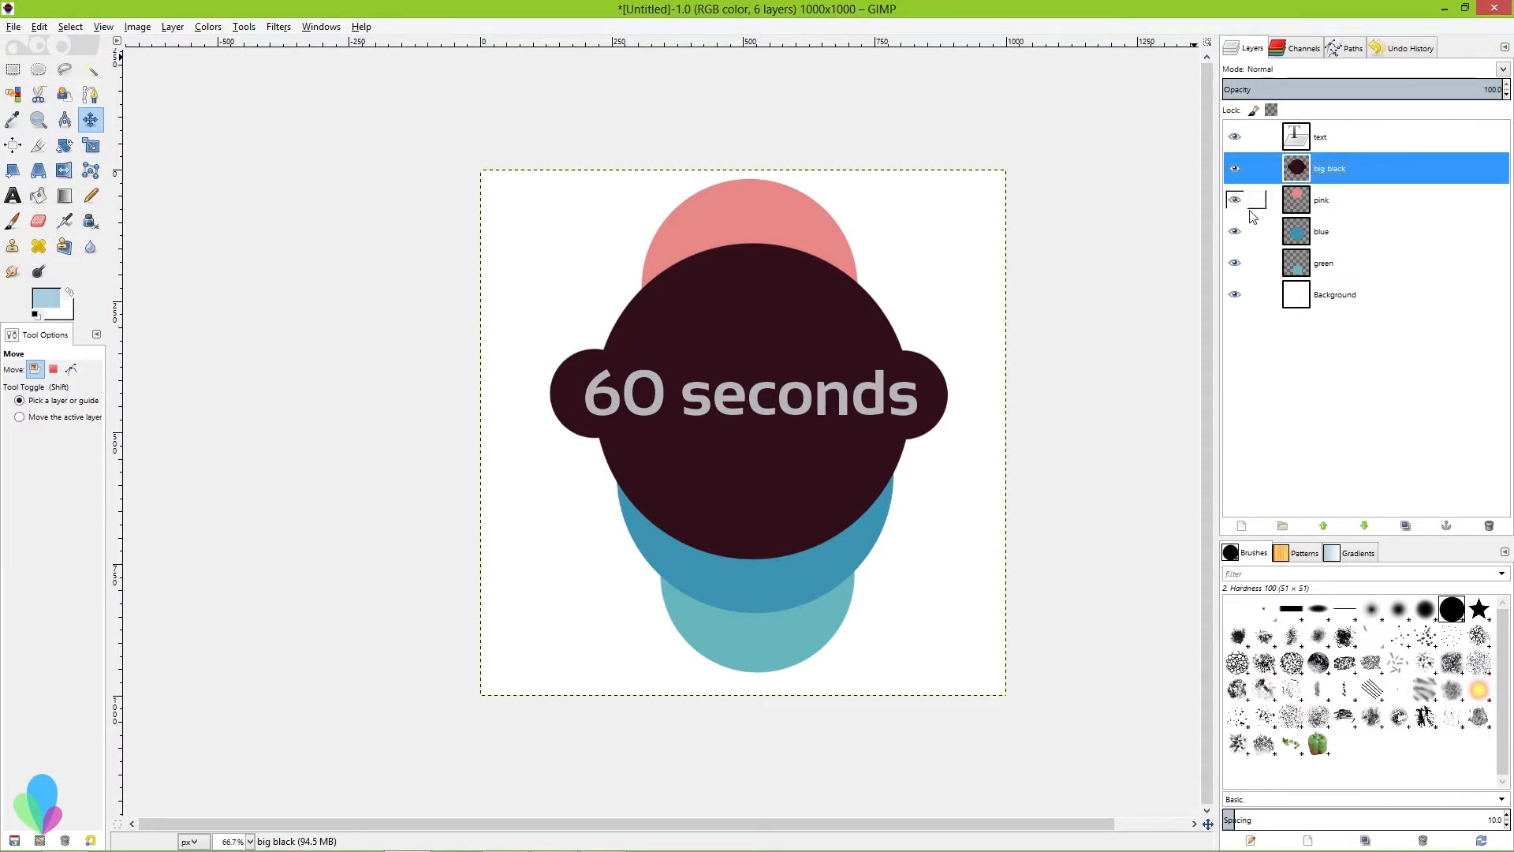
- Toggle the dark circle's visibility, then drag pink below the dark circle above Background
left_click(1234, 169)
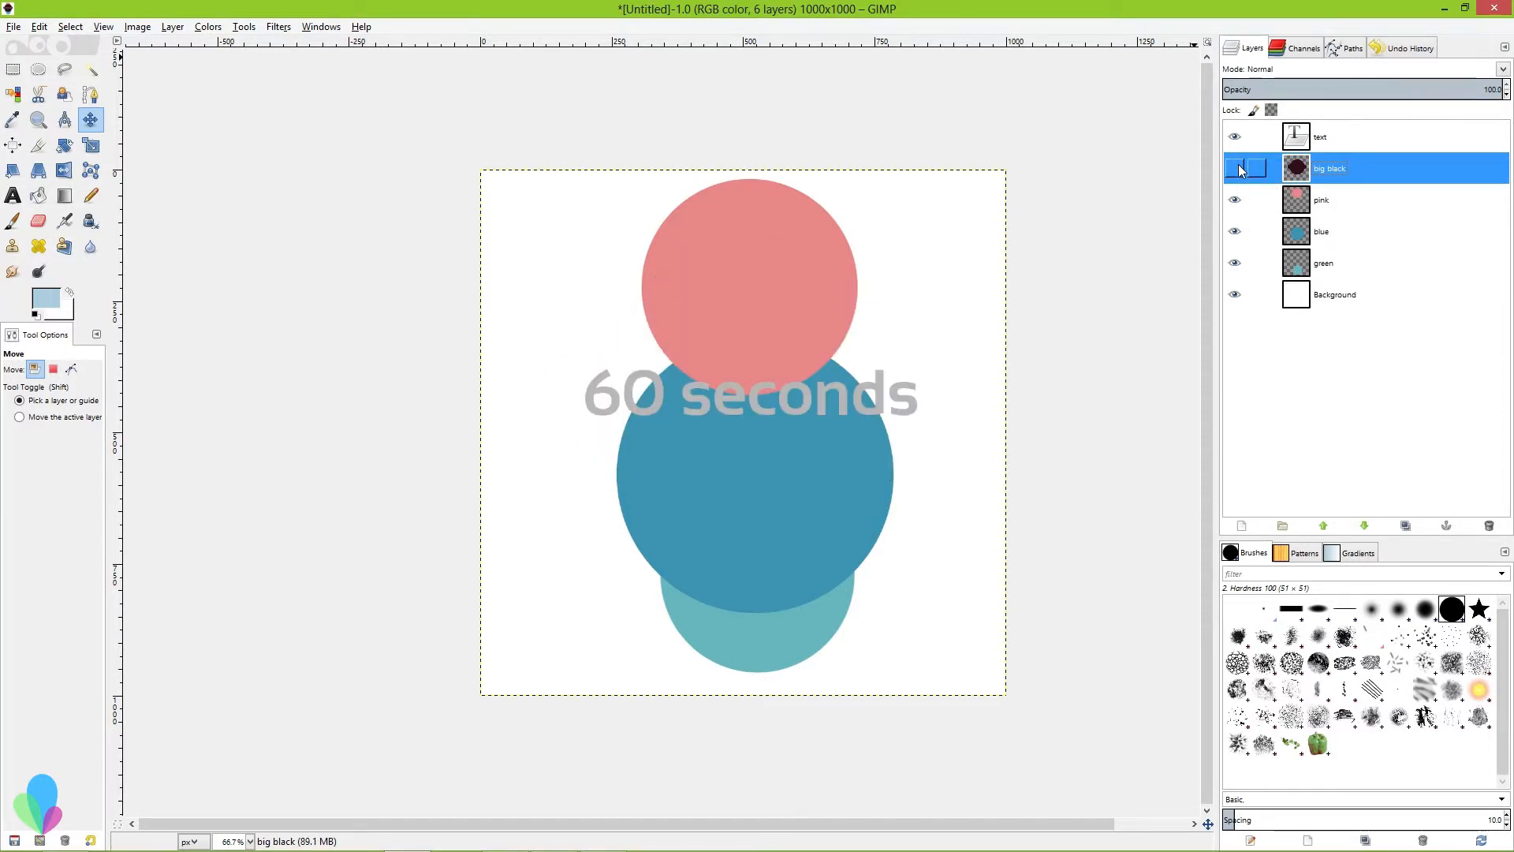
left_click(1351, 200)
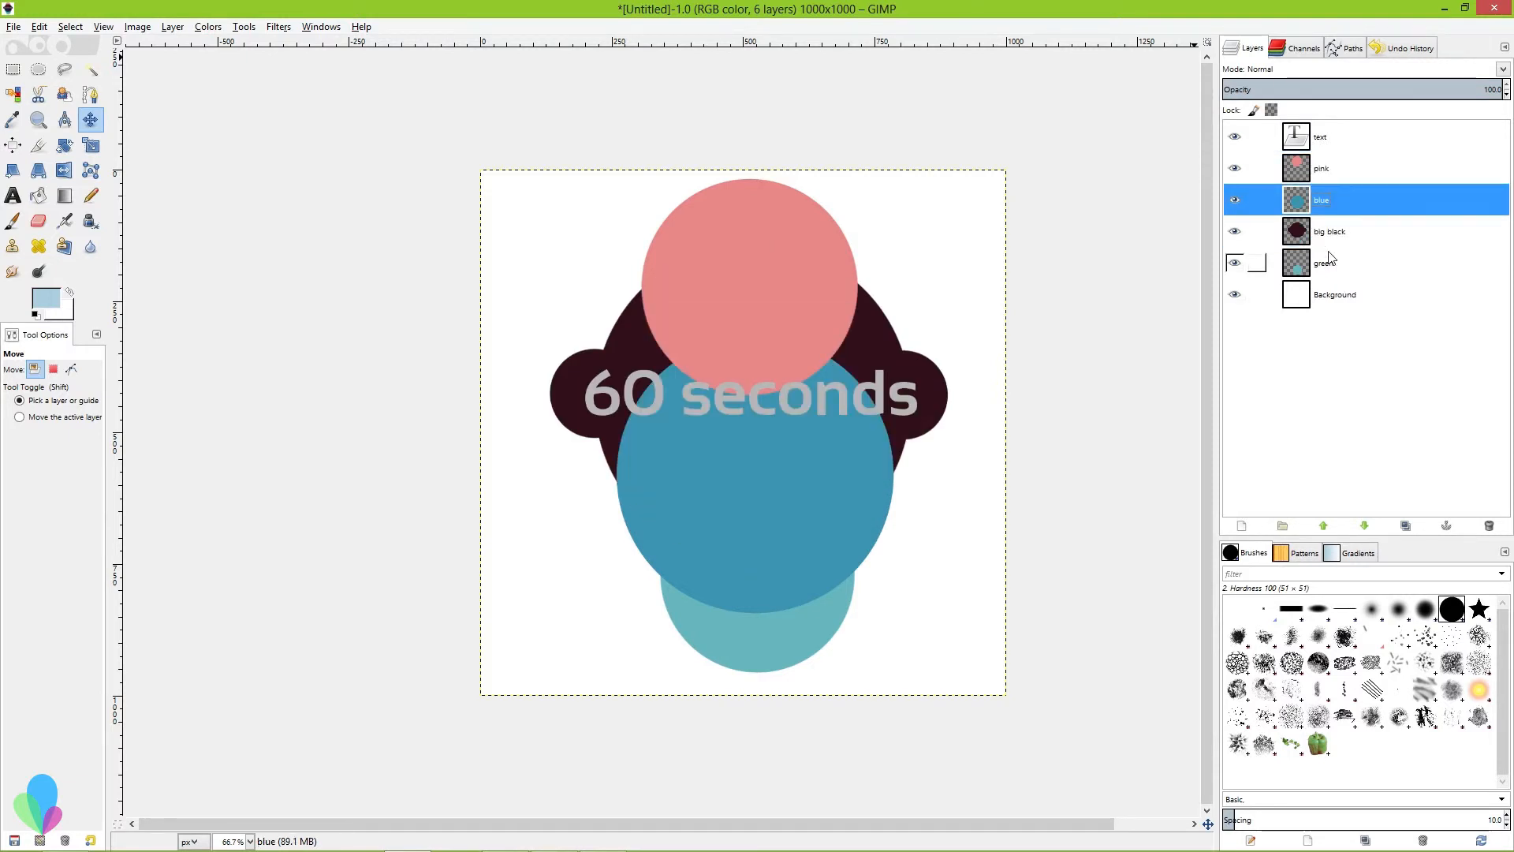
left_click(1328, 231)
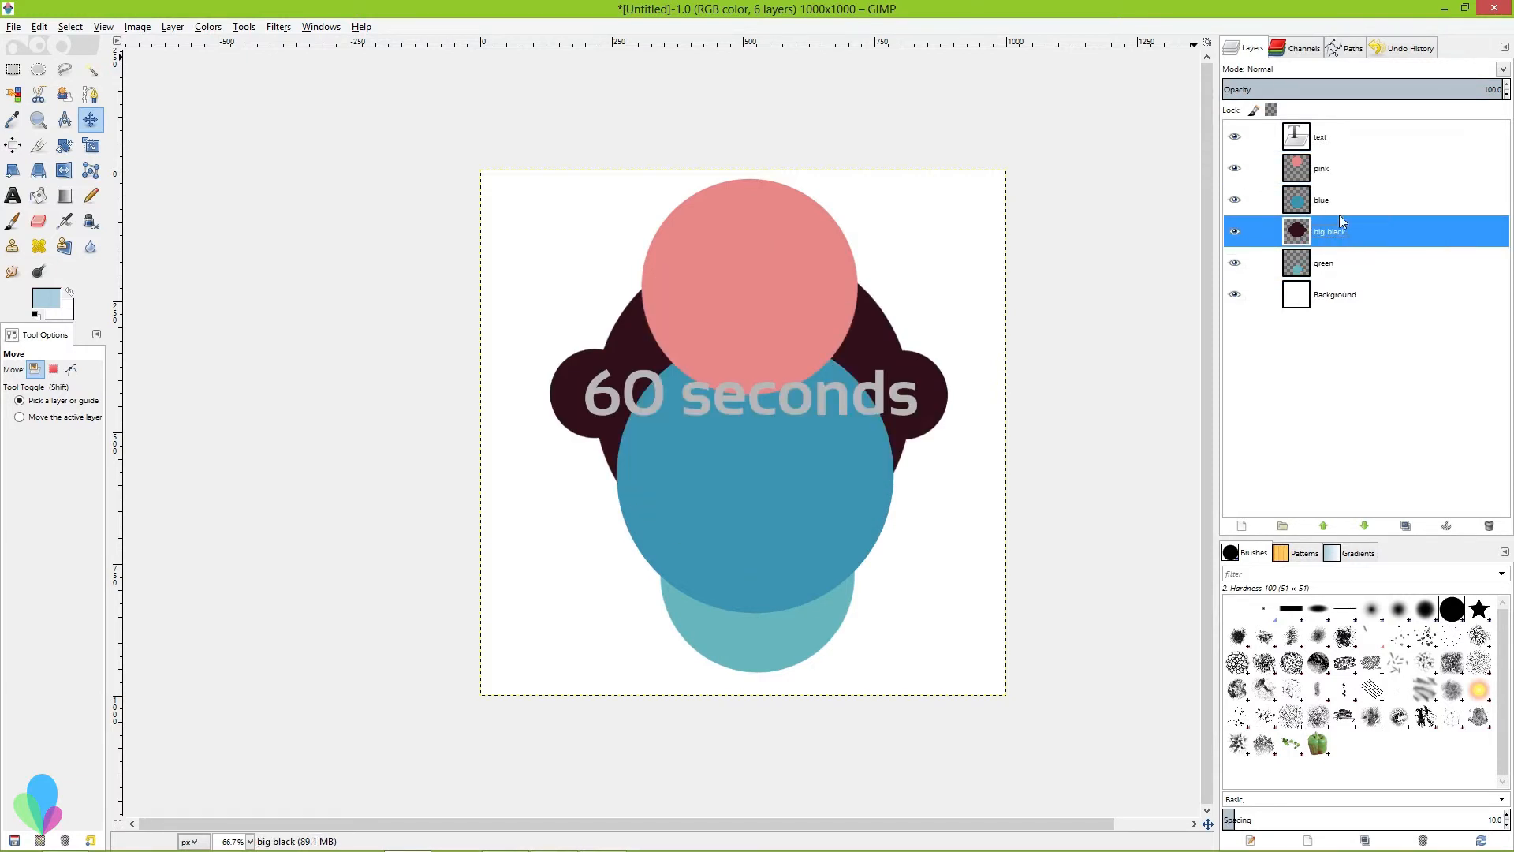
left_click(1333, 263)
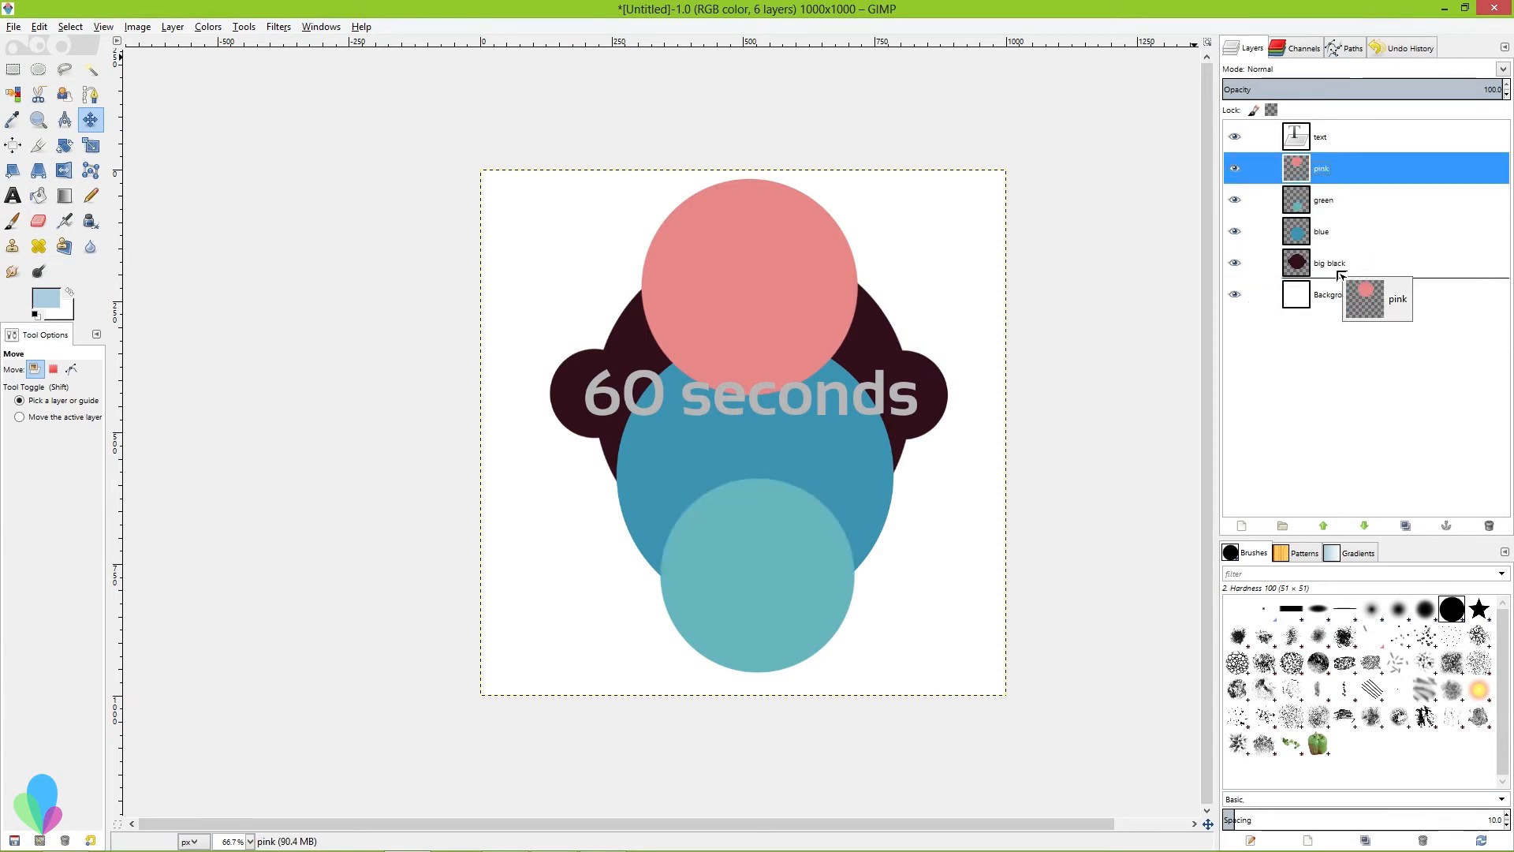
left_click_drag(1320, 168, 1320, 263)
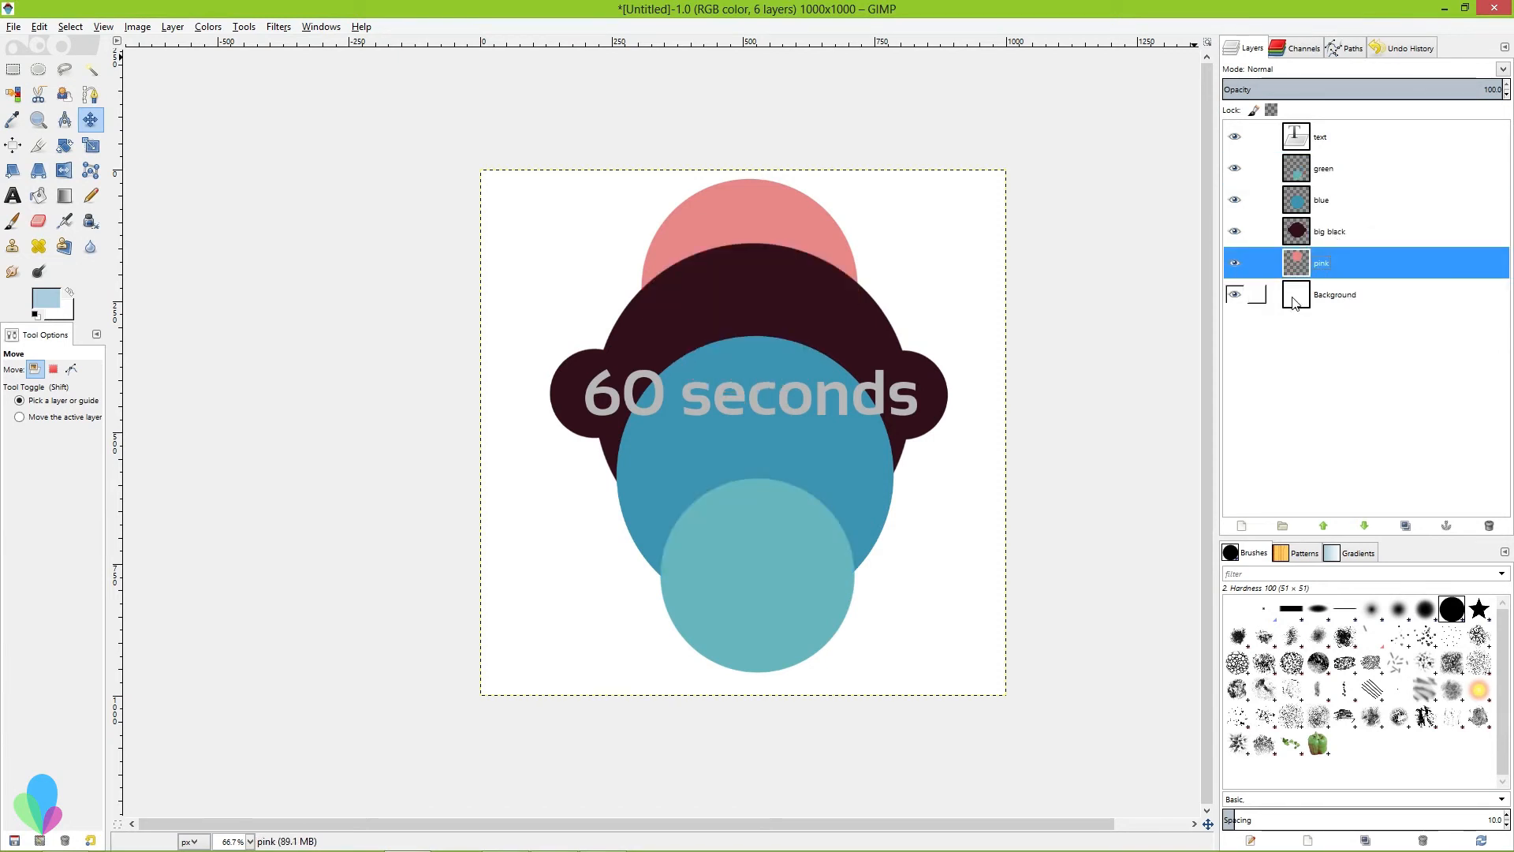